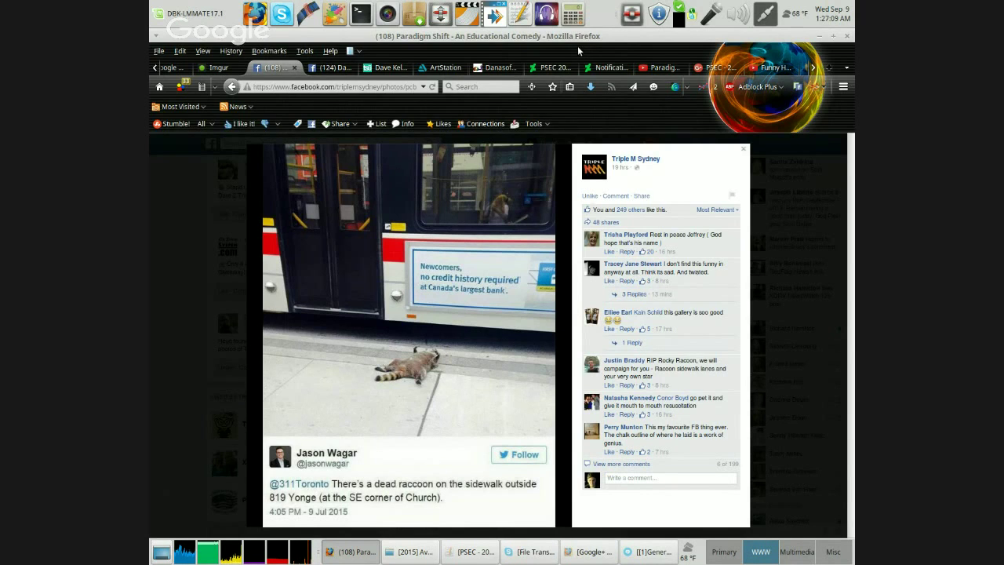
pyautogui.moveTo(643, 171)
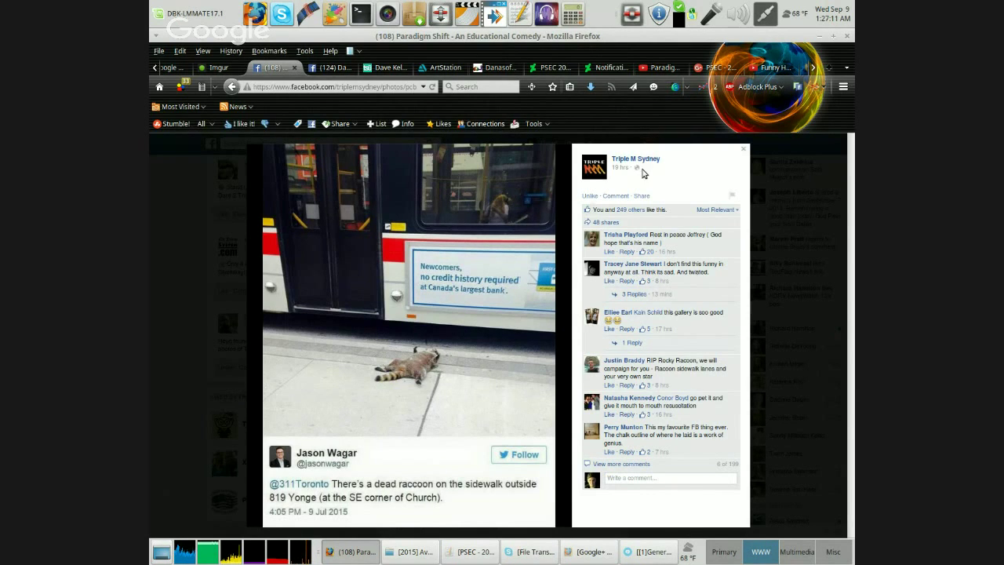
pyautogui.moveTo(679, 210)
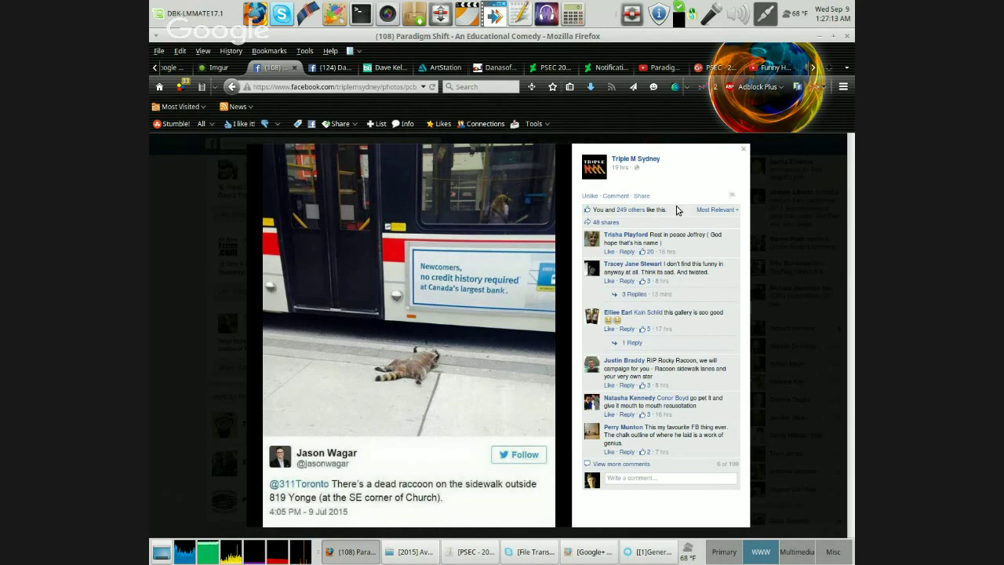
pyautogui.moveTo(626, 237)
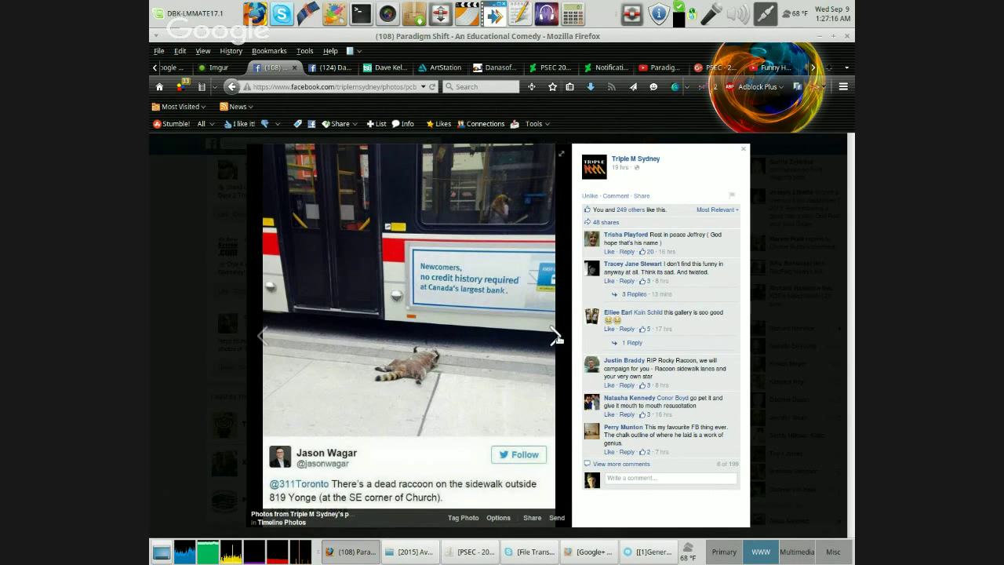
# Advance two photos in the raccoon album to the 'Rest dear Racoon' sticky note.
pyautogui.click(556, 336)
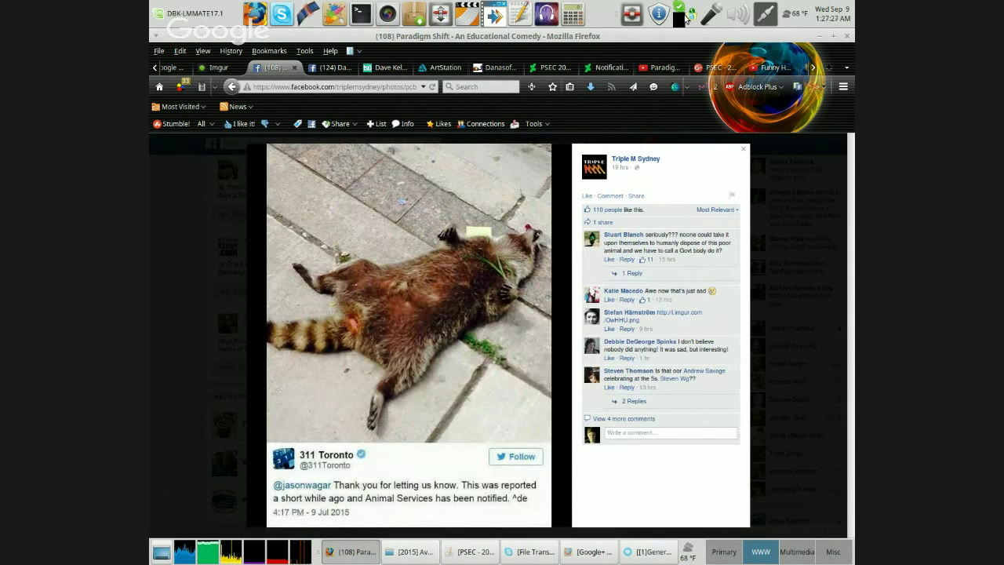
pyautogui.moveTo(603, 177)
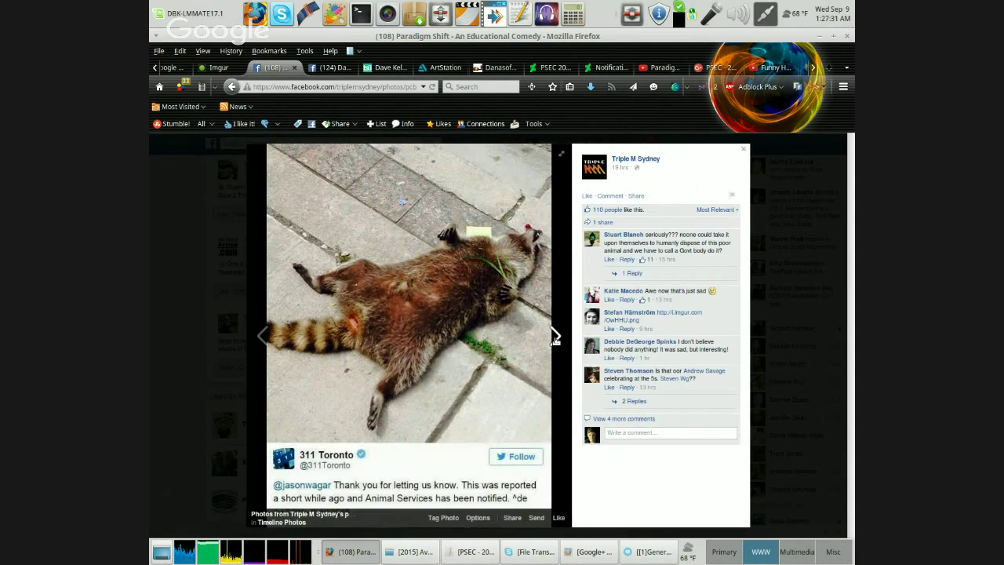
pyautogui.click(555, 335)
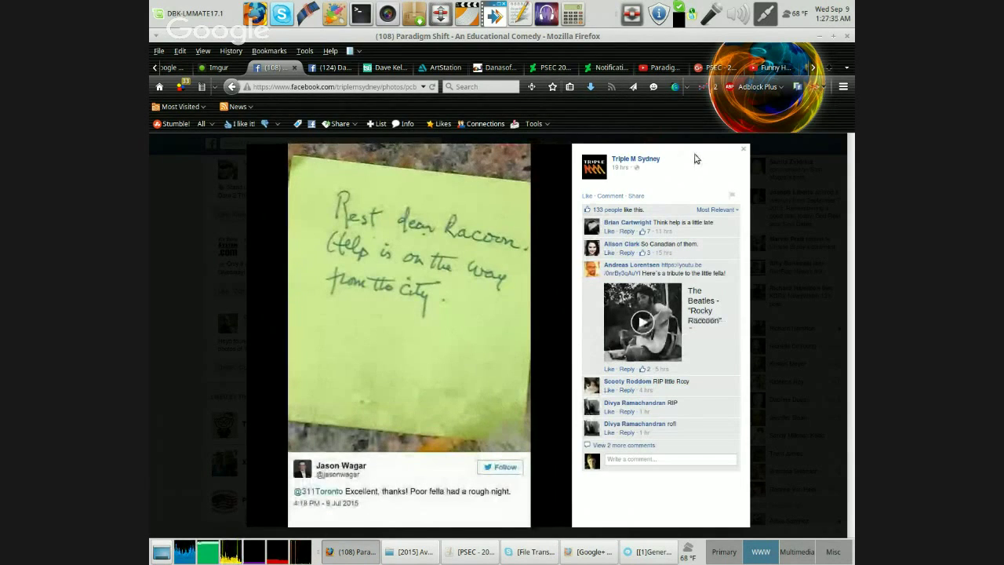
pyautogui.moveTo(694, 161)
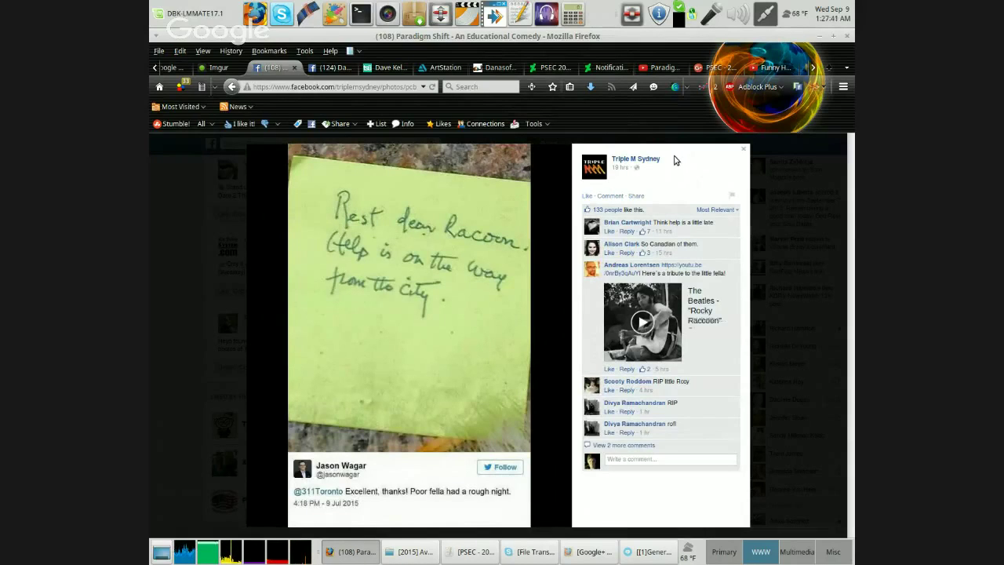
pyautogui.moveTo(697, 166)
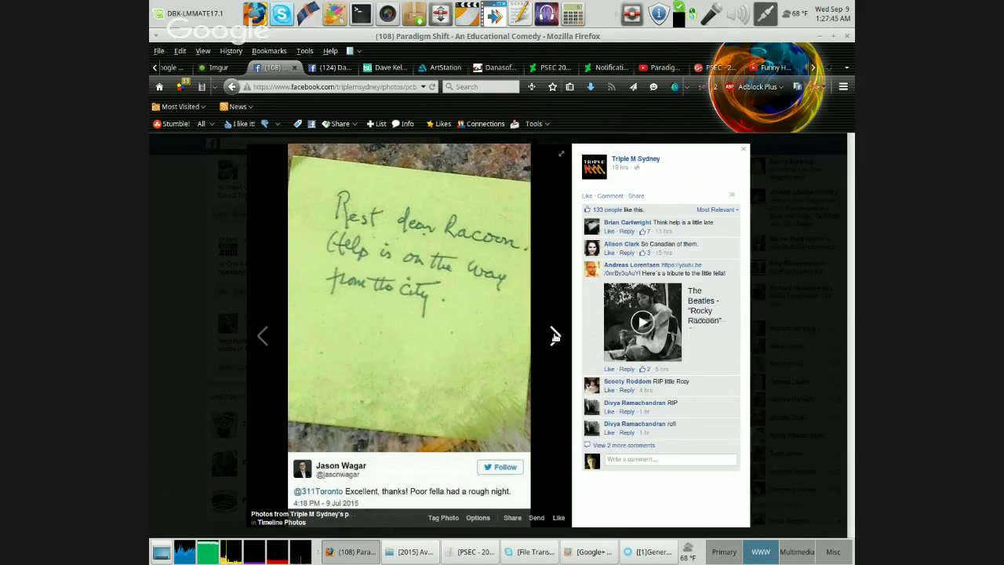
# Show the next raccoon photo, with the framed picture and rose.
pyautogui.click(555, 336)
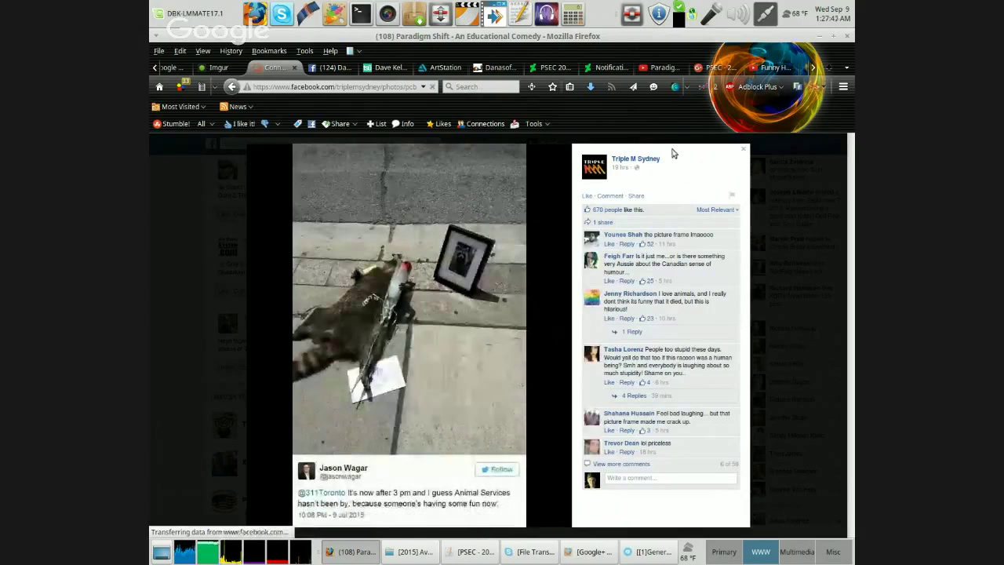
pyautogui.moveTo(698, 151)
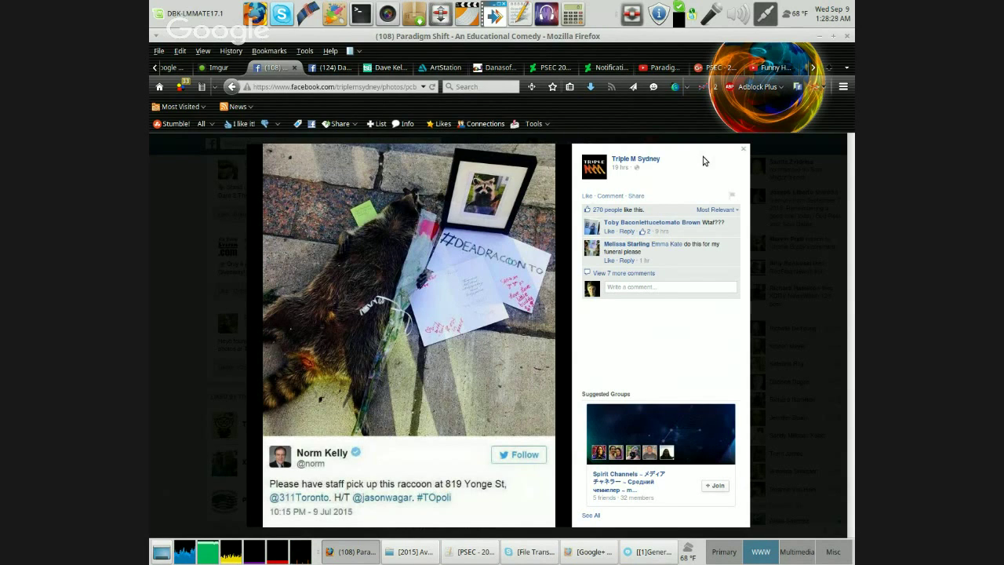
pyautogui.moveTo(565, 326)
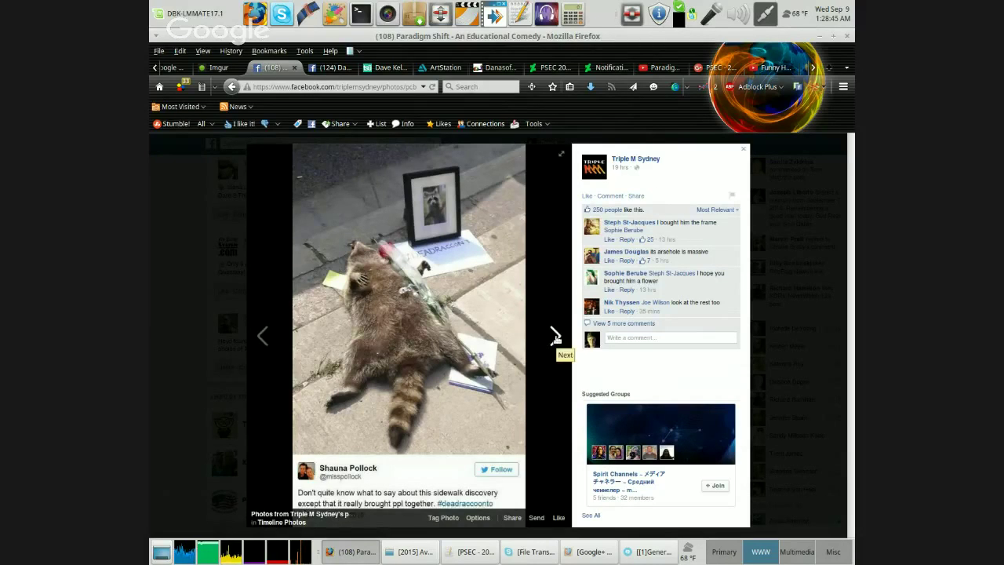
# Advance past the flower memorial photo to the green bin at night.
pyautogui.click(555, 334)
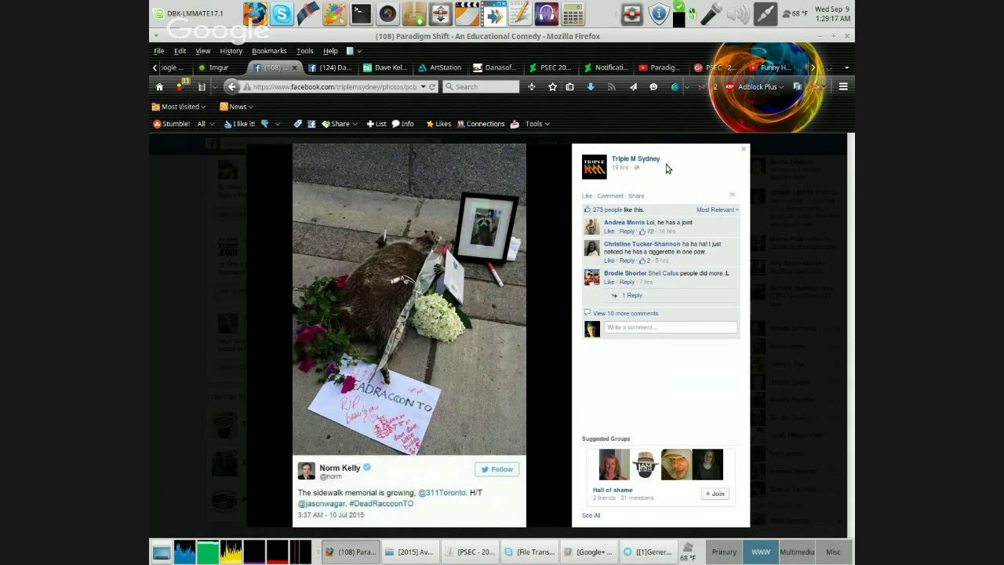
pyautogui.moveTo(661, 131)
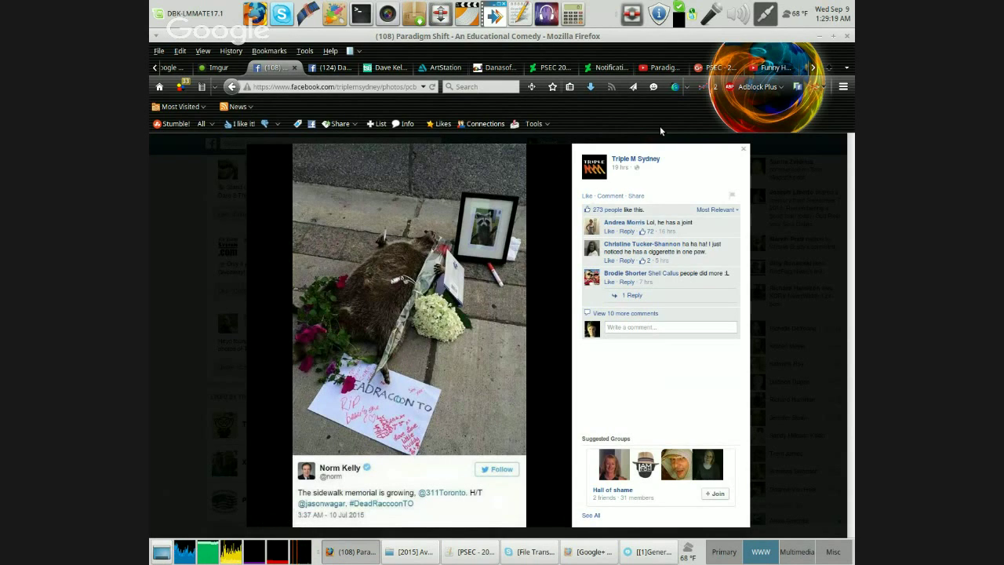
pyautogui.moveTo(720, 207)
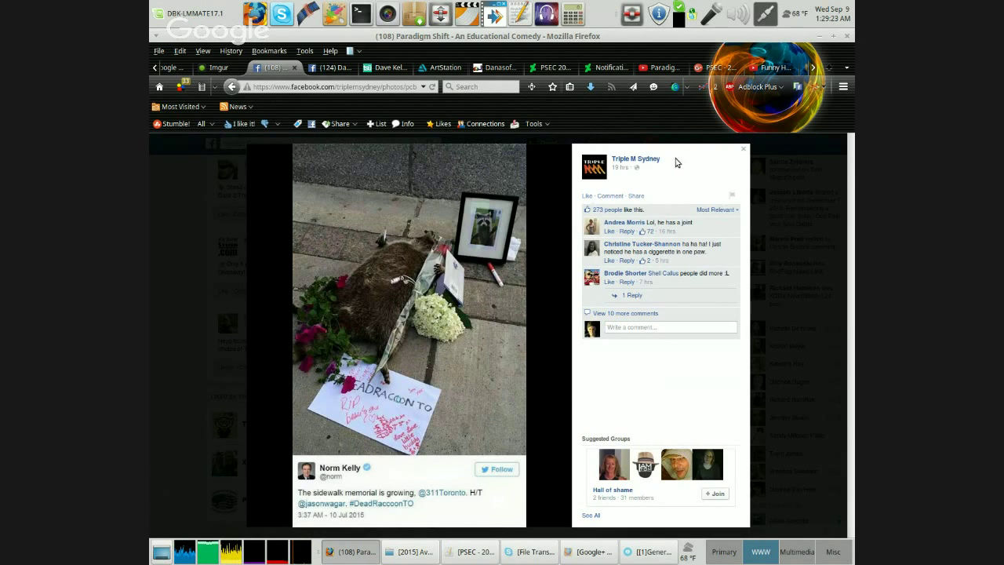
pyautogui.moveTo(700, 151)
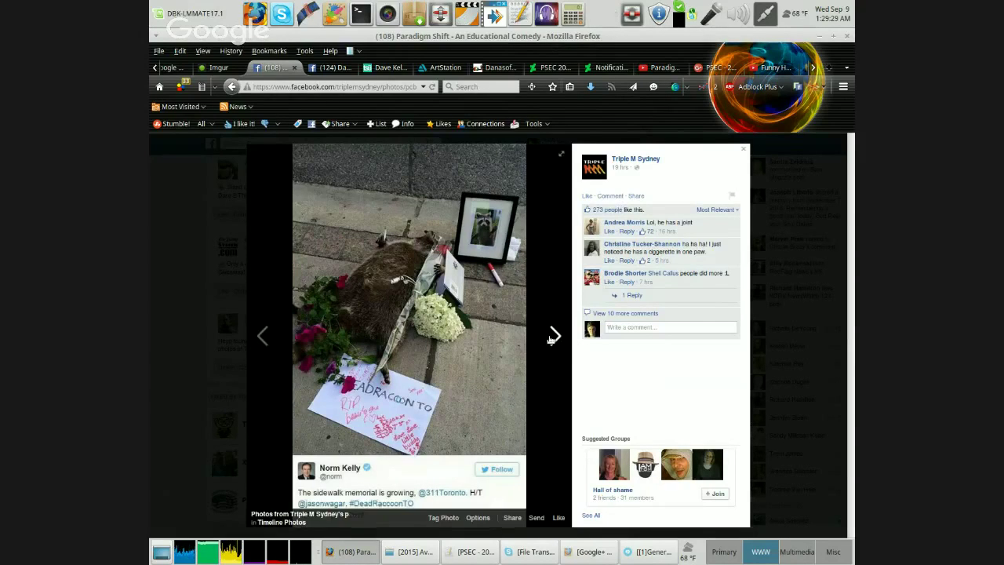
pyautogui.click(553, 335)
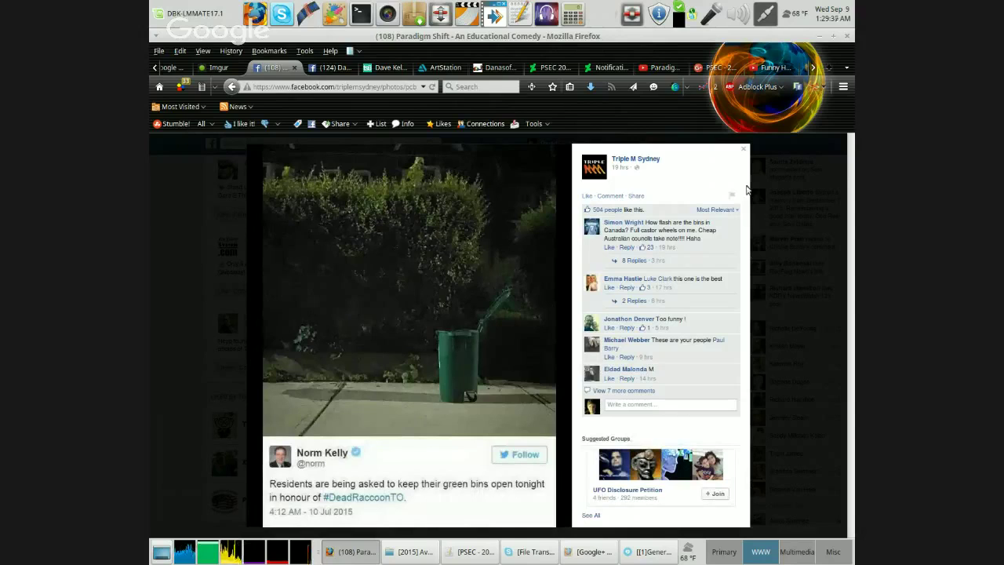
pyautogui.moveTo(713, 157)
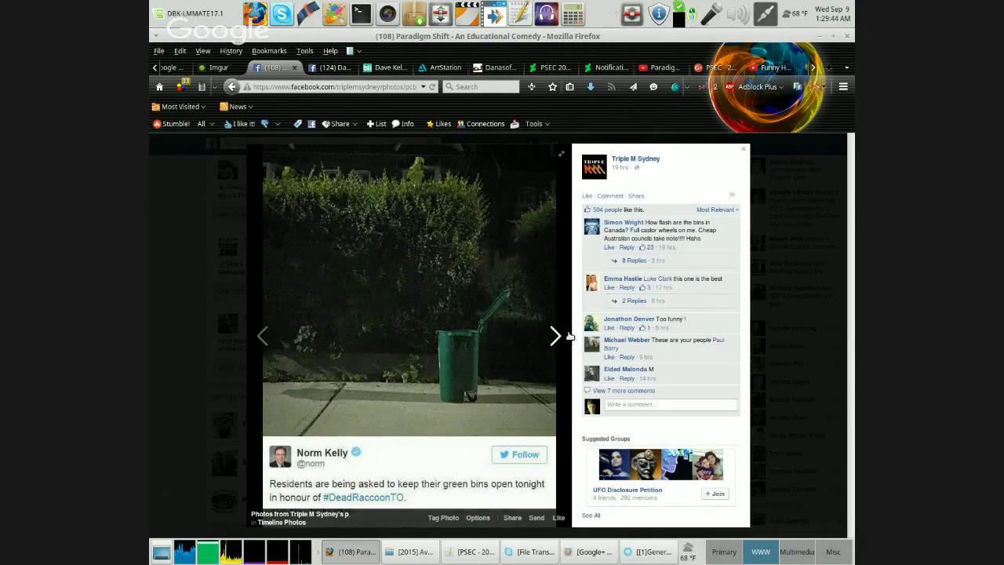
# Advance through the candlelight vigil photo to the 311 Toronto candle tweet.
pyautogui.click(553, 334)
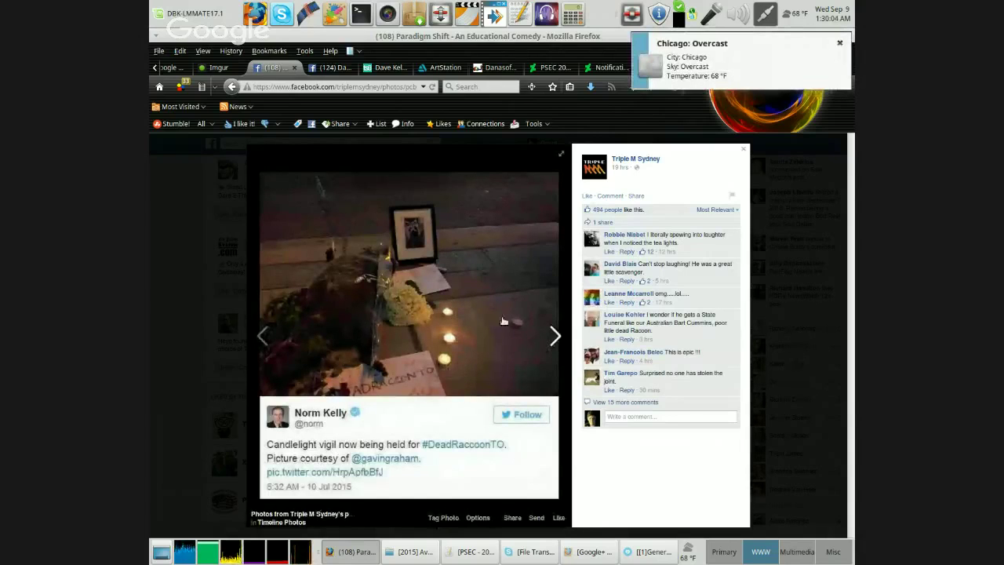
pyautogui.moveTo(629, 102)
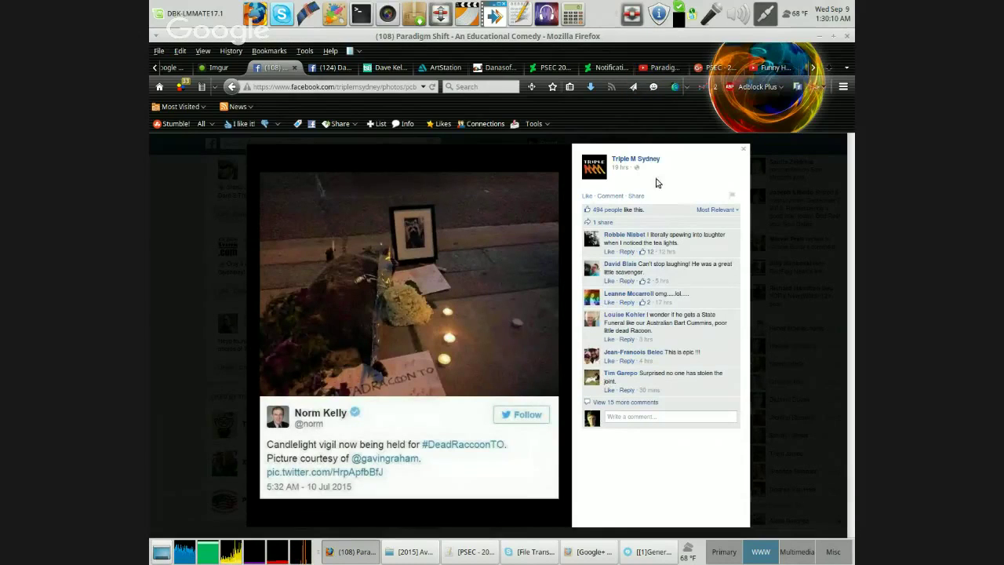
pyautogui.moveTo(672, 162)
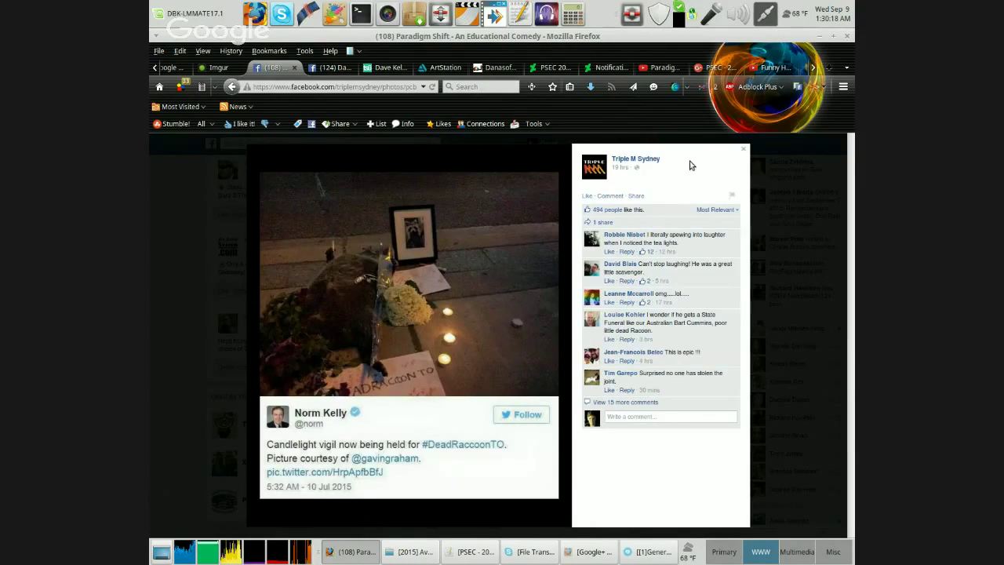
pyautogui.moveTo(678, 178)
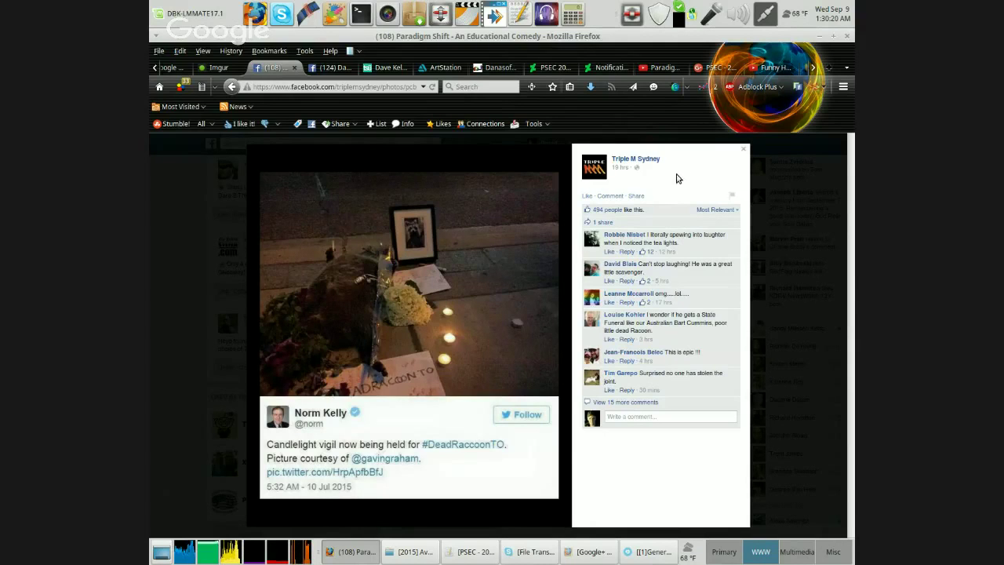
pyautogui.click(554, 336)
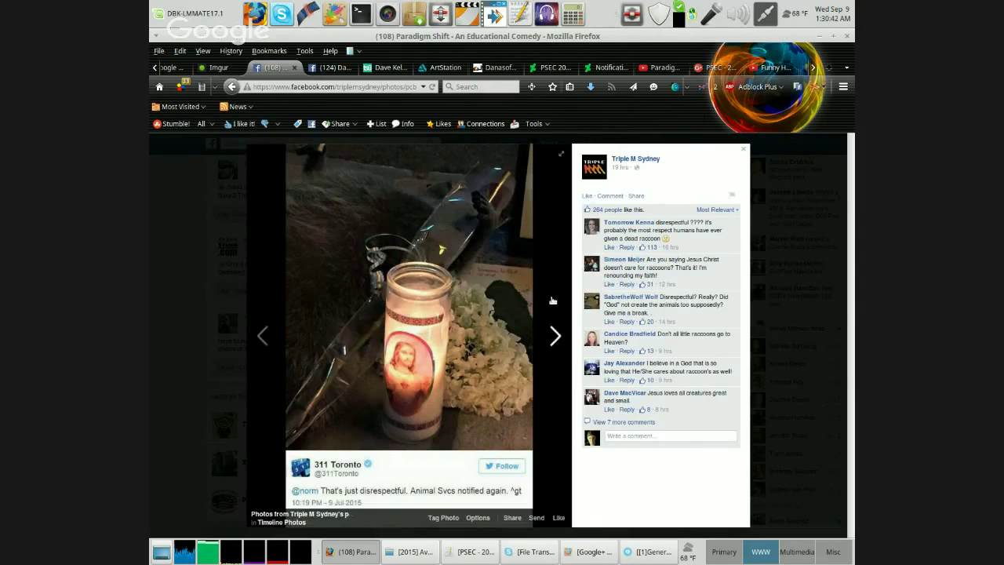
pyautogui.click(554, 335)
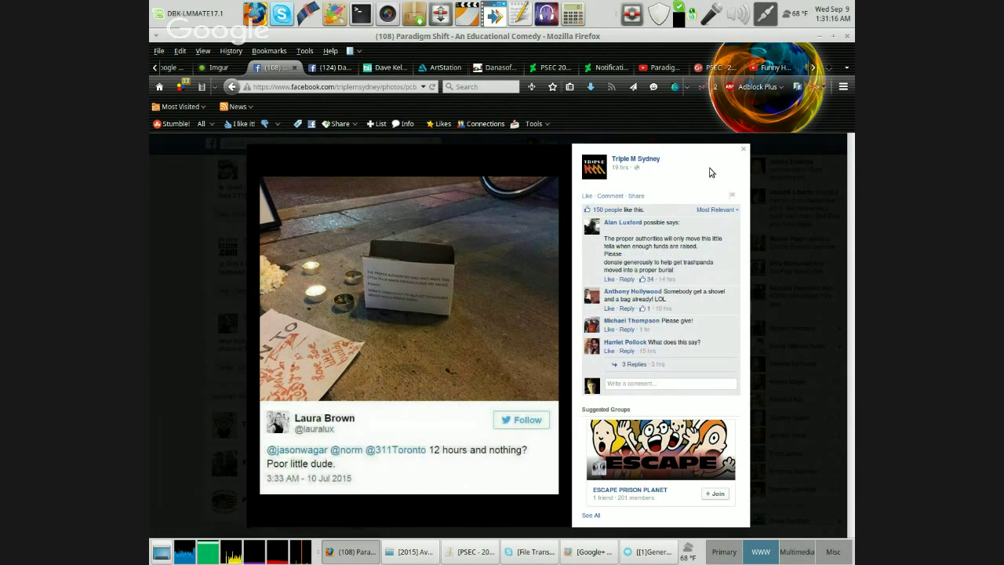
pyautogui.moveTo(721, 176)
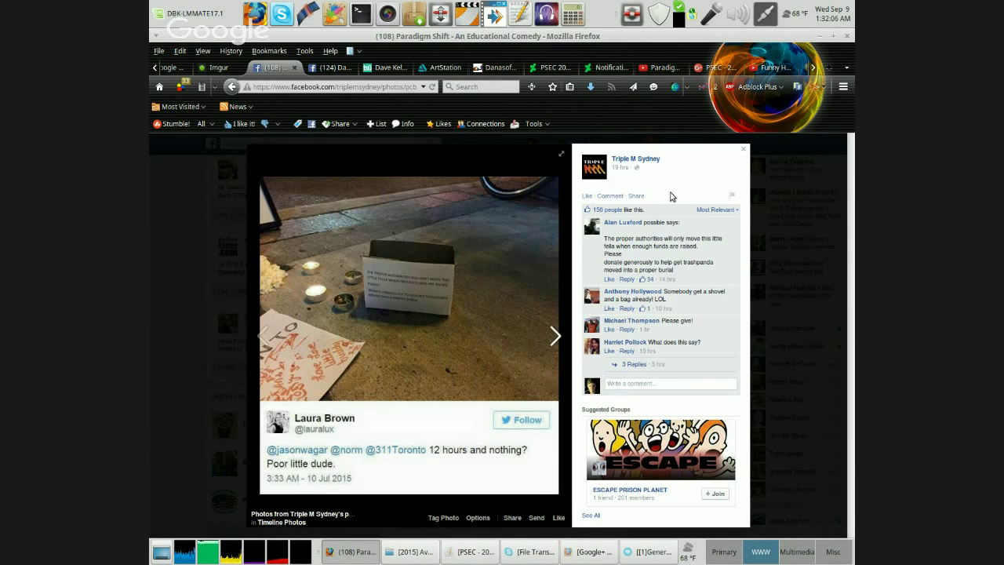
pyautogui.moveTo(590, 286)
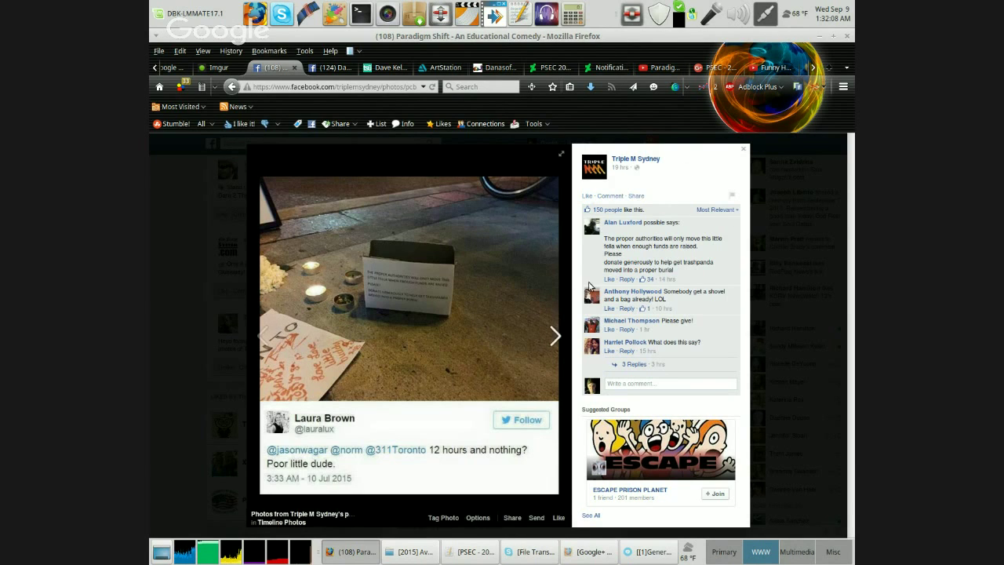
pyautogui.moveTo(555, 339)
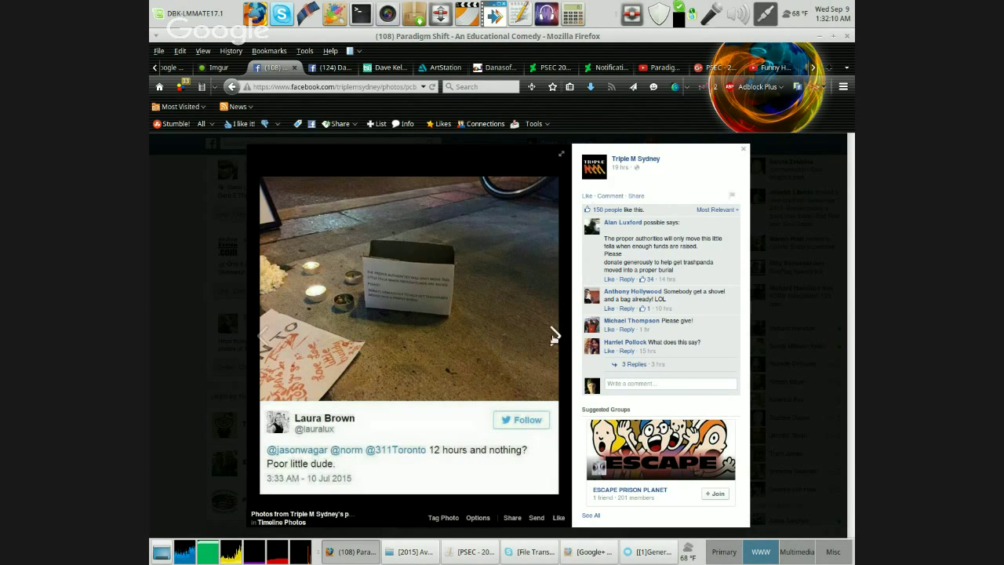
# Advance past the woman leaving messages to Norm Kelly's body-removal tweet photo.
pyautogui.click(557, 335)
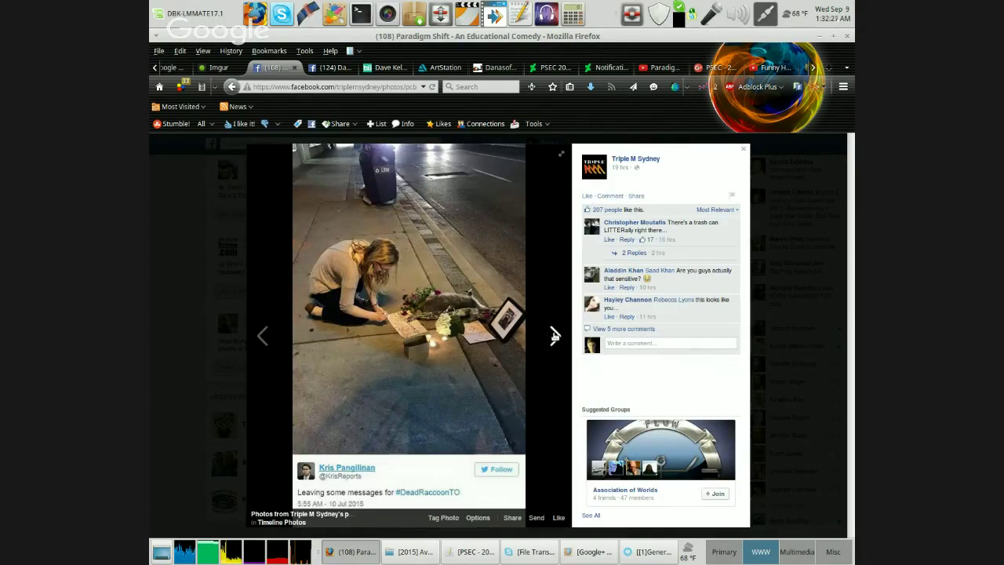
pyautogui.click(555, 335)
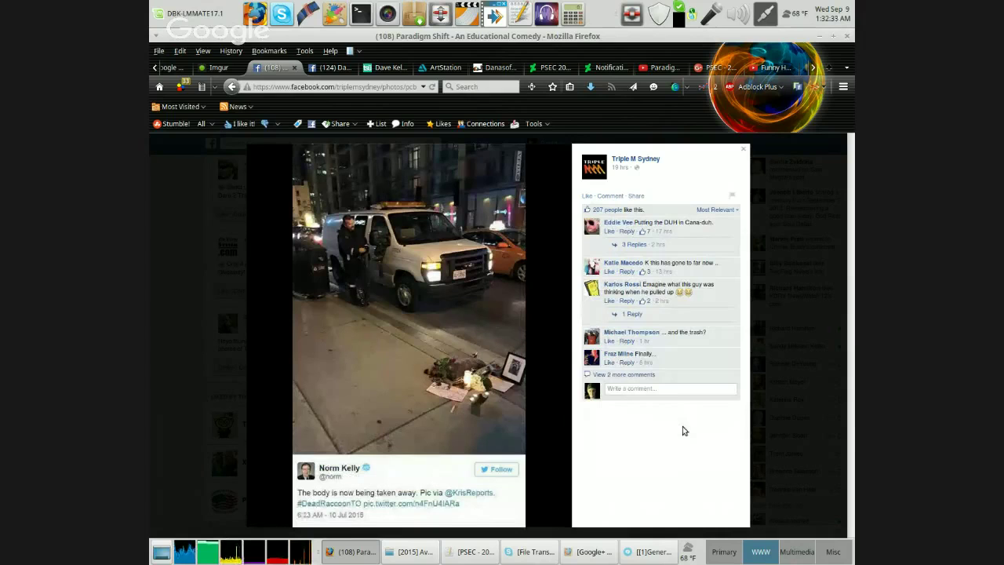
pyautogui.moveTo(642, 445)
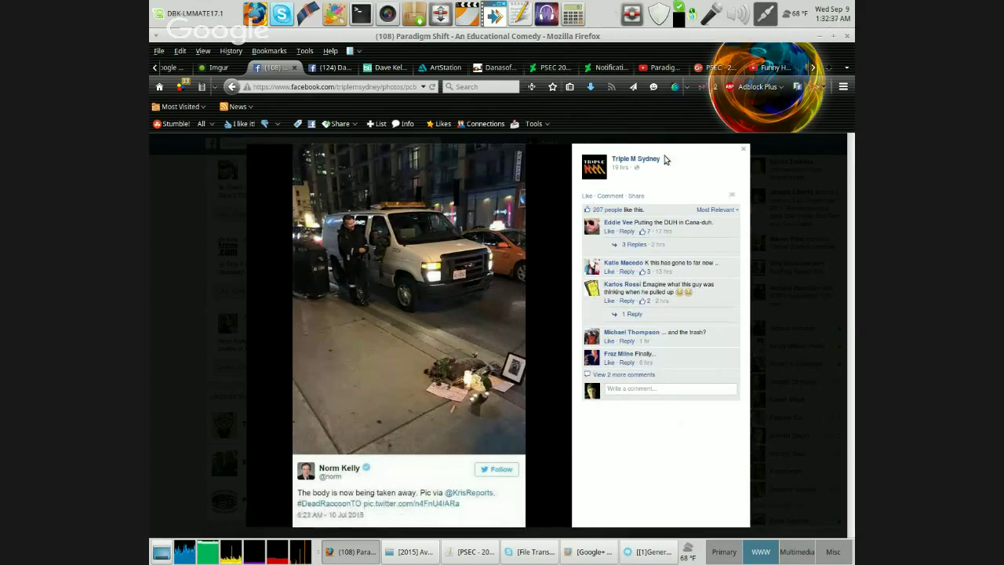
pyautogui.moveTo(674, 175)
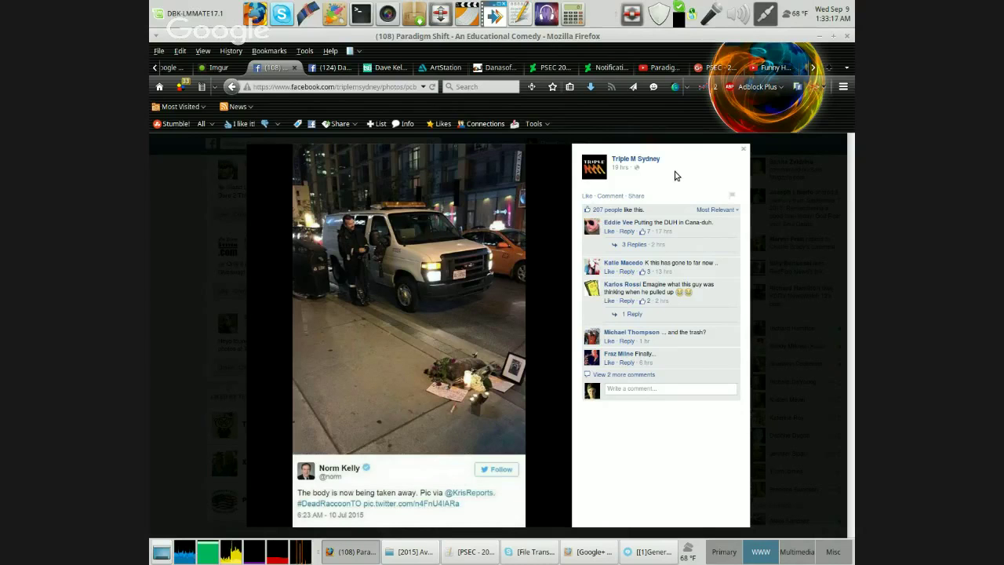
pyautogui.moveTo(651, 204)
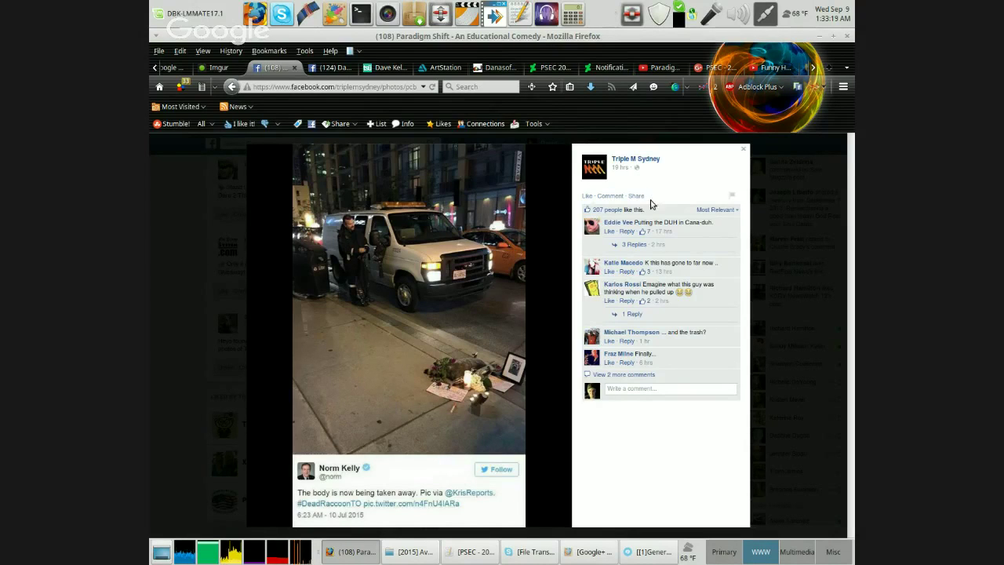
pyautogui.moveTo(686, 164)
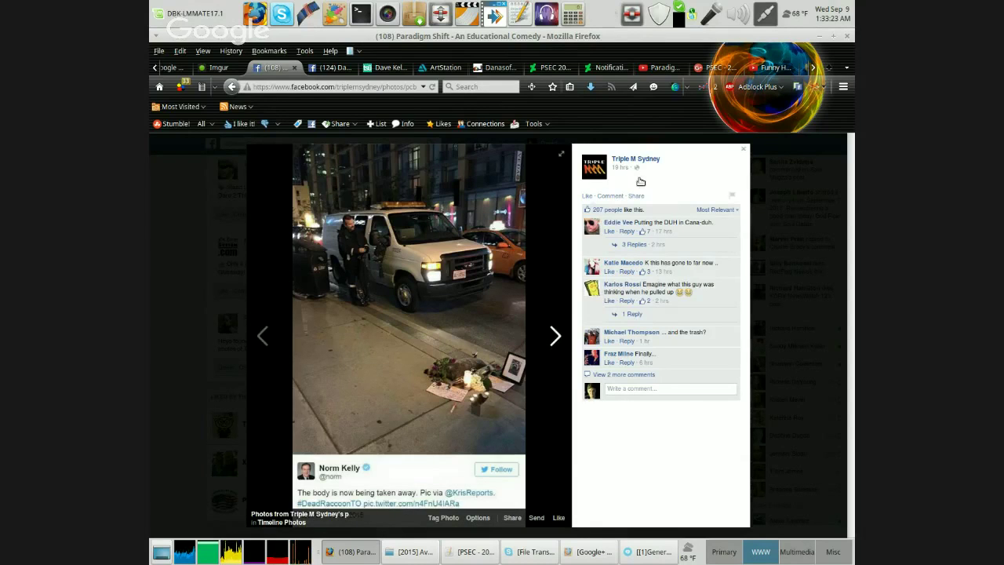
# Advance through the DeadRaccoonTO tweet to the chalk-outline photo with cones.
pyautogui.click(555, 336)
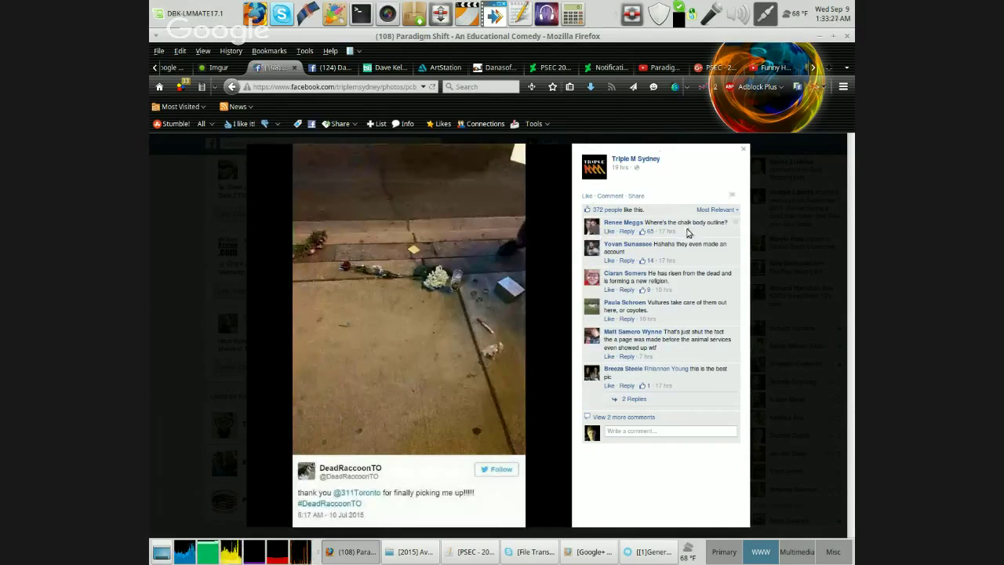
pyautogui.moveTo(628, 244)
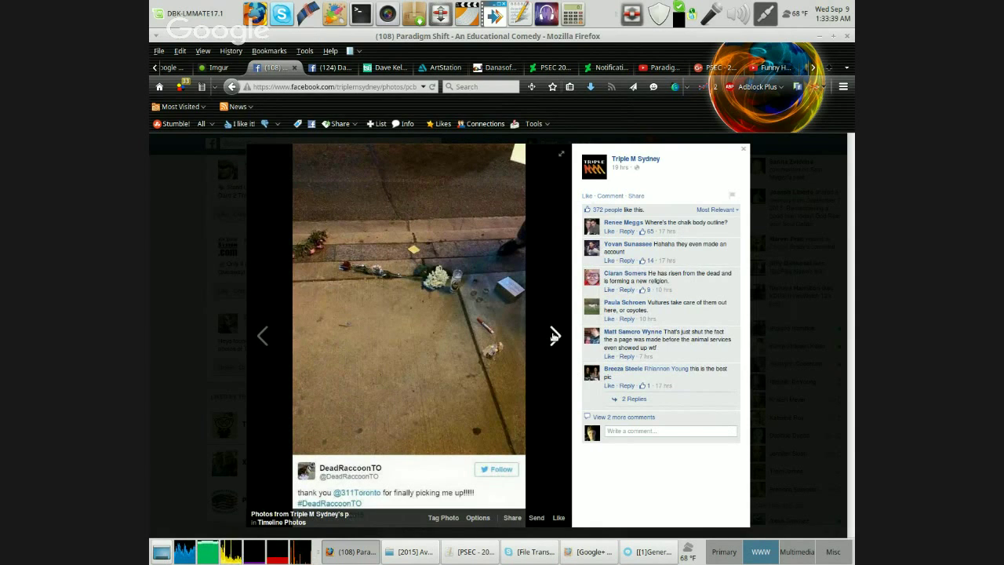
pyautogui.click(556, 335)
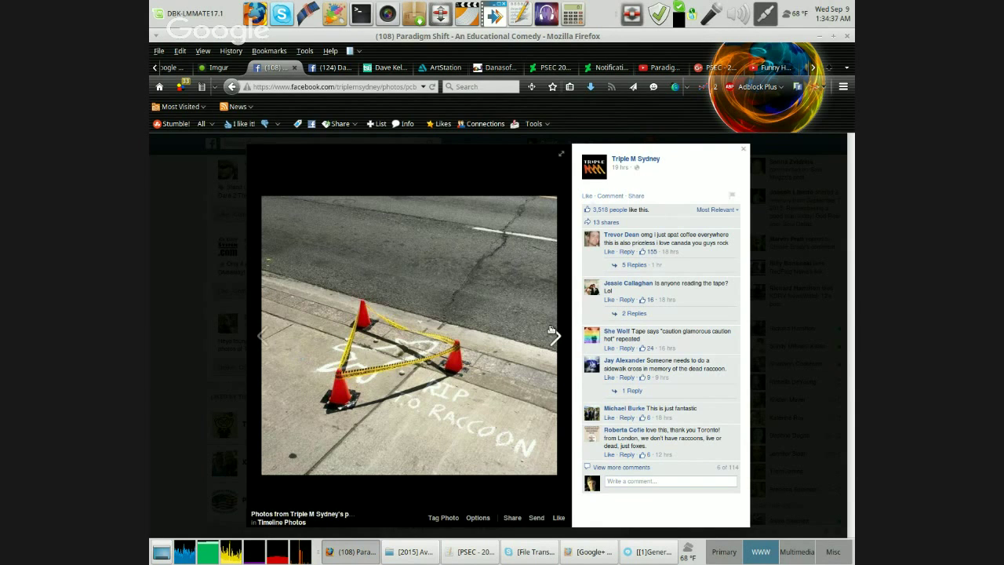
# Move to the next album photo, then bring up the live Google Hangouts window.
pyautogui.click(557, 335)
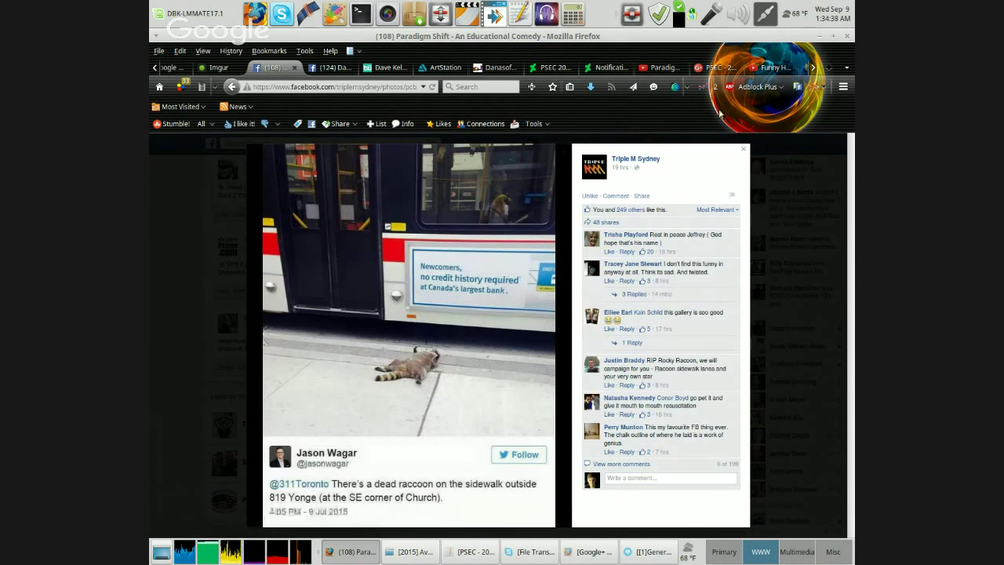
pyautogui.moveTo(695, 165)
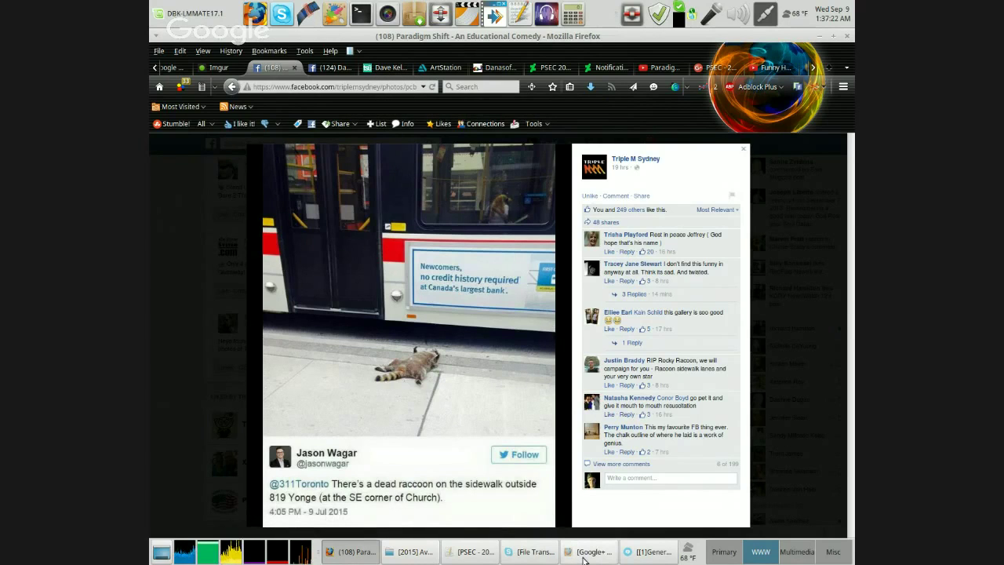
pyautogui.click(588, 552)
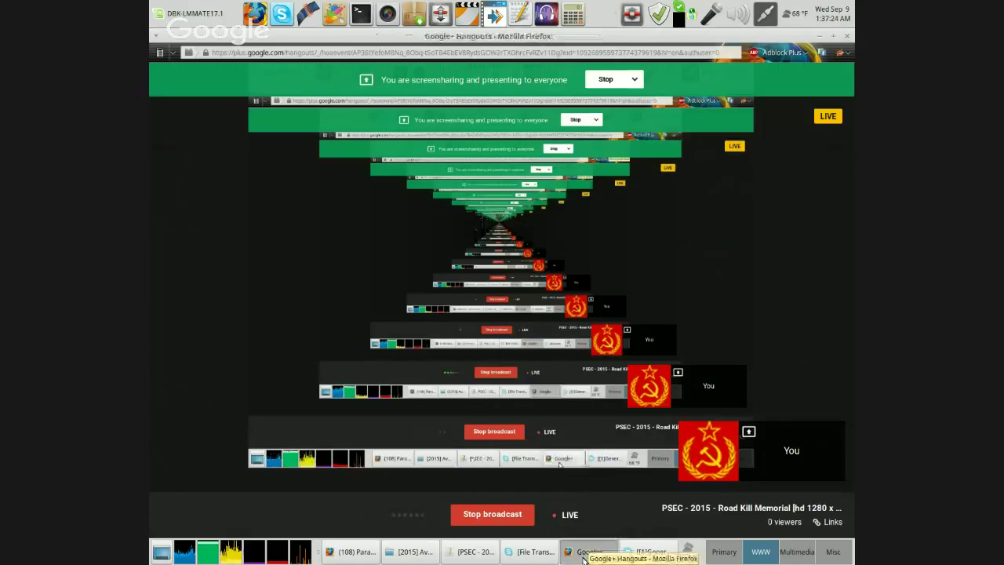